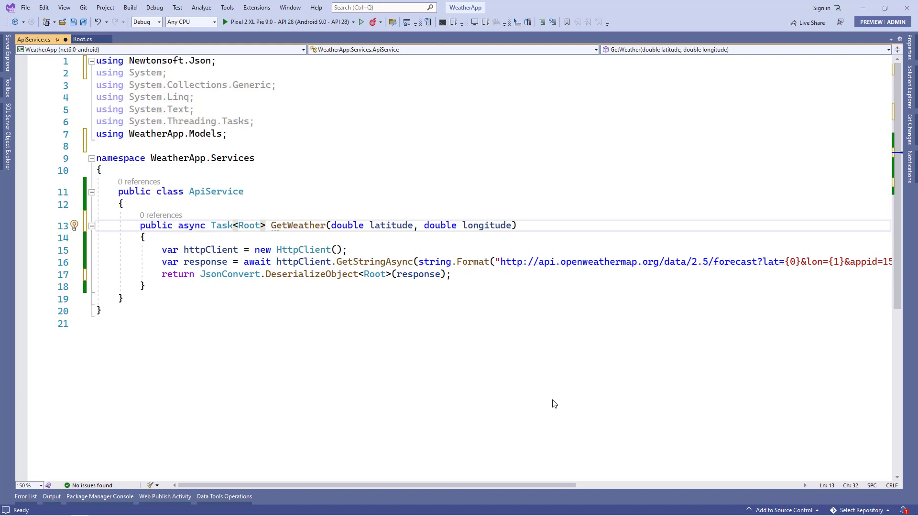
Step: Bring up the browser showing the raw api.openweathermap.org forecast JSON response
{"action": "left_click", "coordinate": [265, 225]}
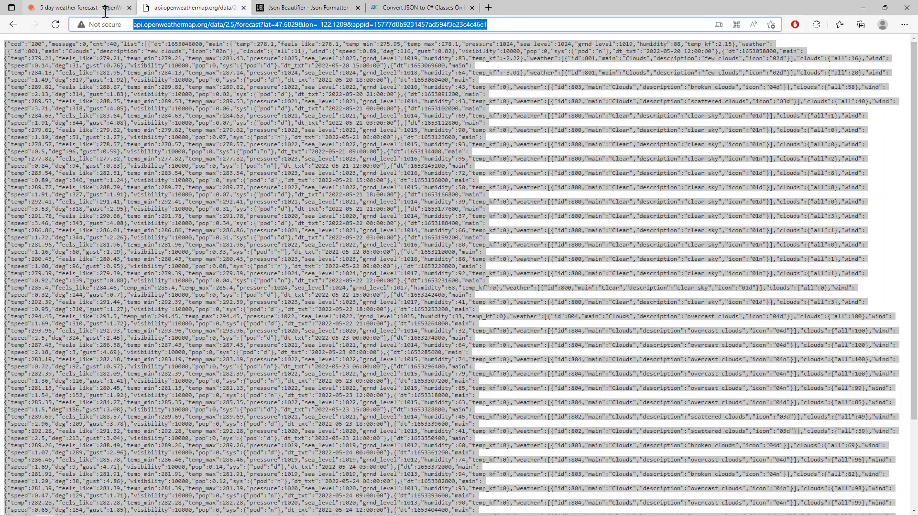
Step: Show the 5 day forecast docs at the 'Built-in API request by city name' section
{"action": "left_click", "coordinate": [70, 6]}
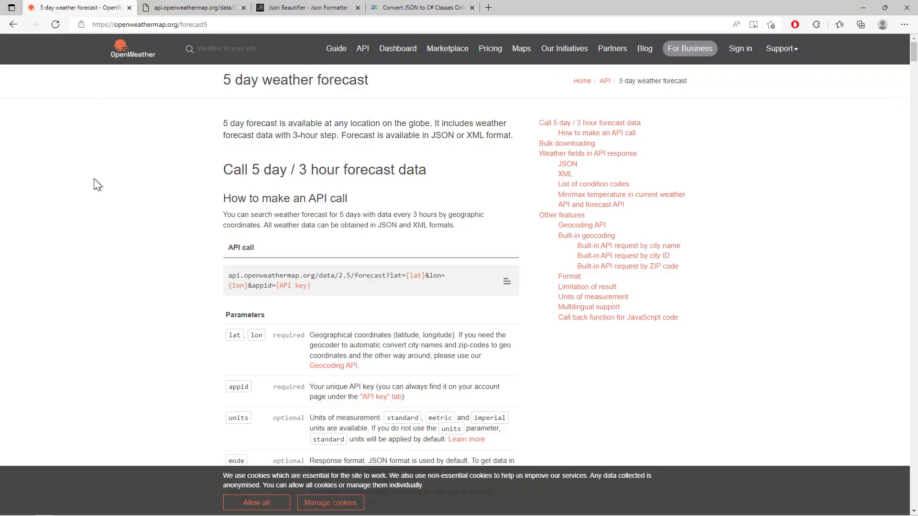
{"action": "mouse_move", "coordinate": [718, 249]}
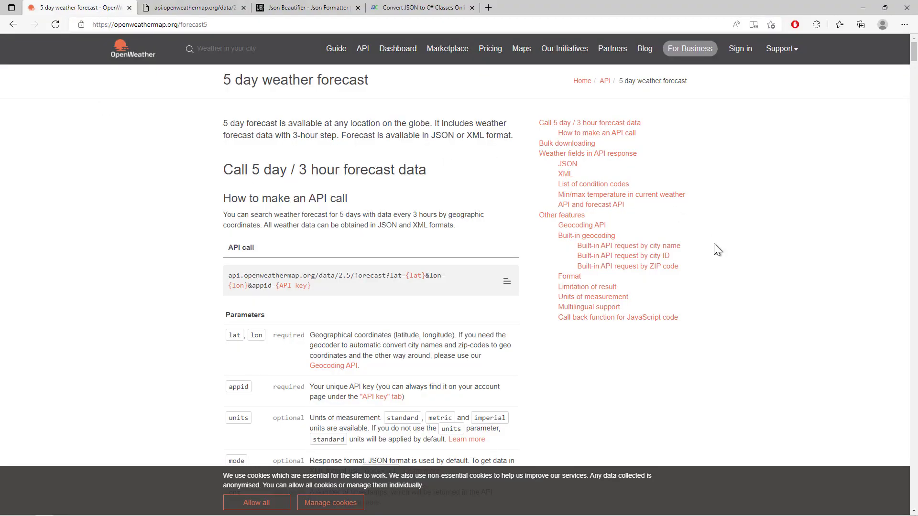
{"action": "mouse_move", "coordinate": [627, 246]}
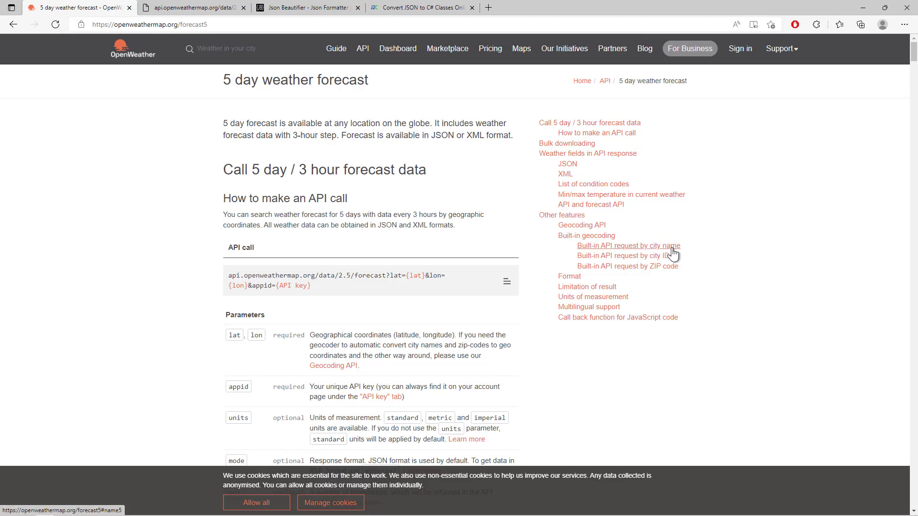
{"action": "mouse_move", "coordinate": [669, 255]}
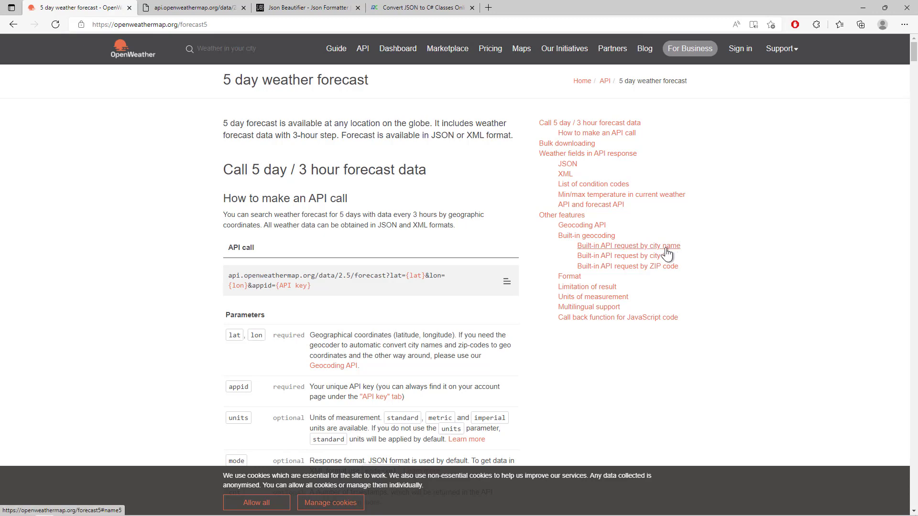
{"action": "left_click", "coordinate": [628, 246]}
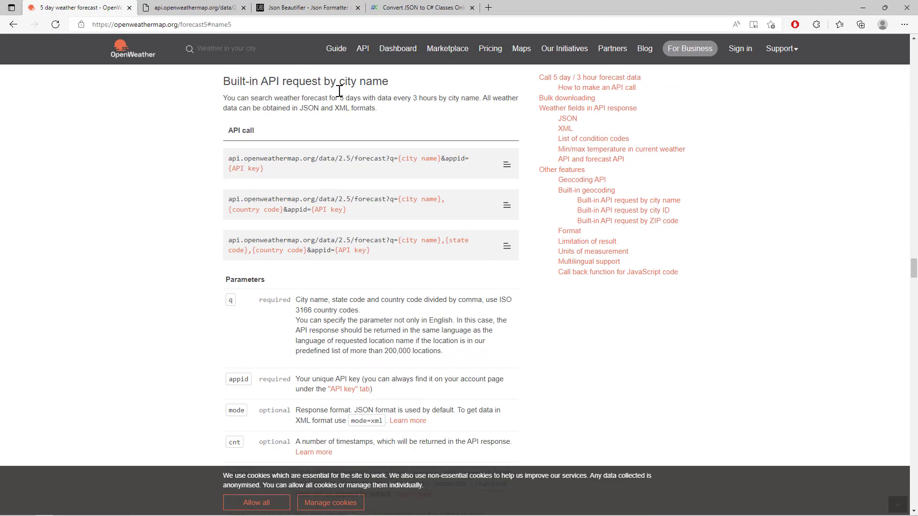
{"action": "mouse_move", "coordinate": [356, 173]}
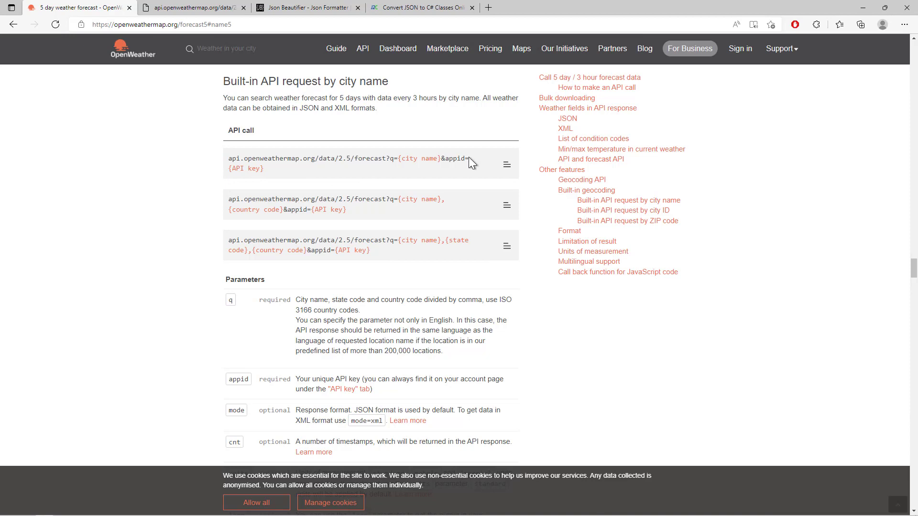
{"action": "mouse_move", "coordinate": [507, 173]}
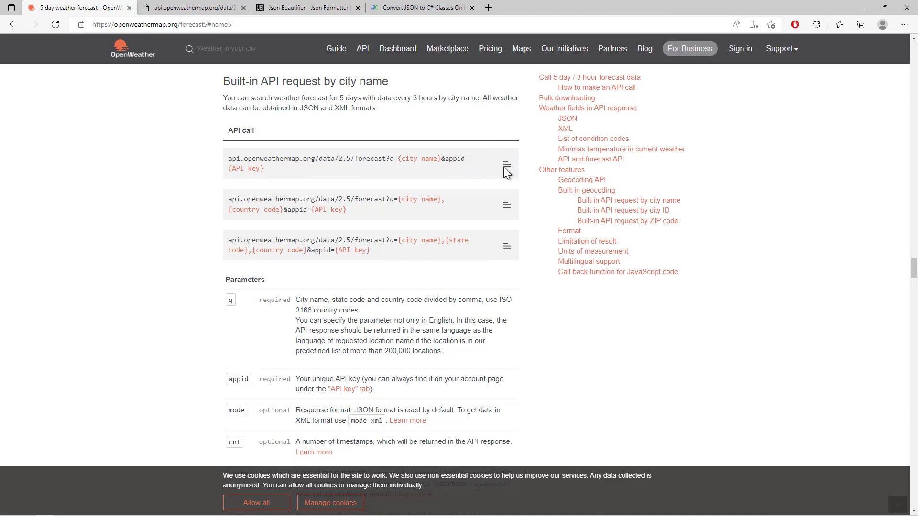
{"action": "mouse_move", "coordinate": [506, 165]}
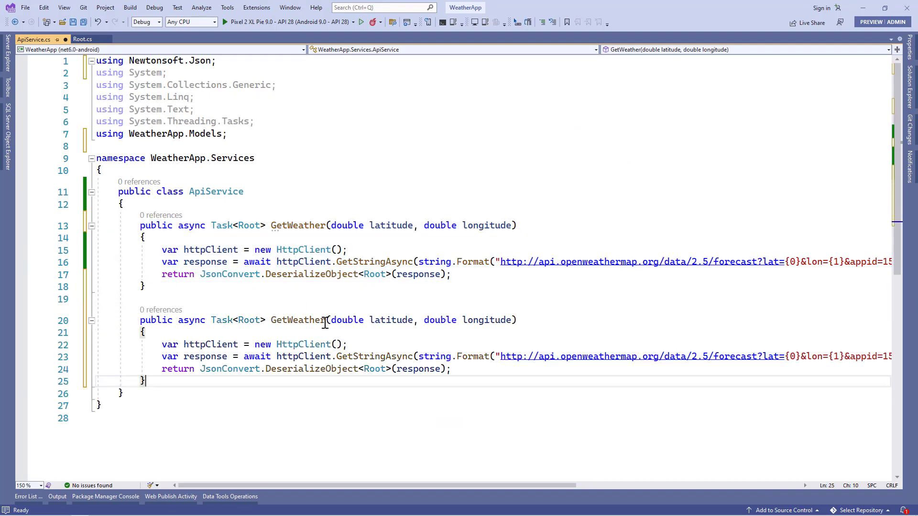
Step: Rename the copied GetWeather method to GetWeatherByCity
{"action": "double_click", "coordinate": [299, 320]}
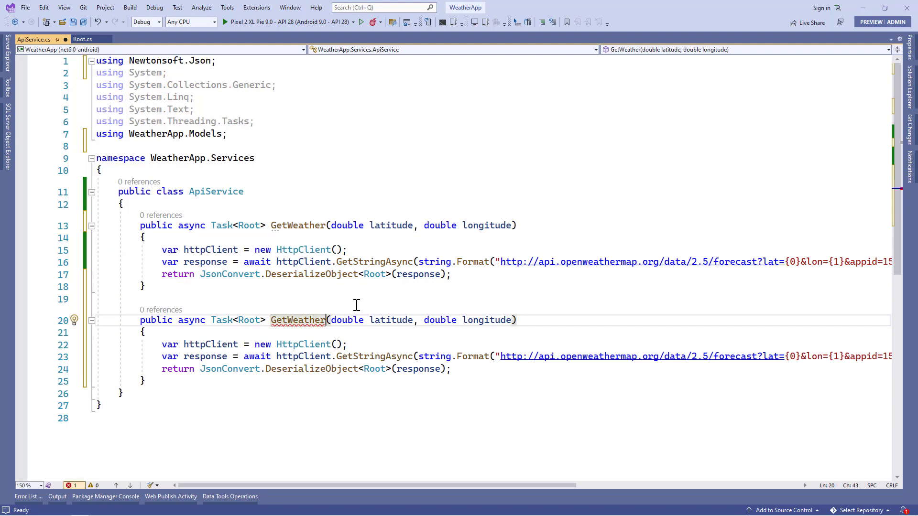
{"action": "type", "text": "ByCity"}
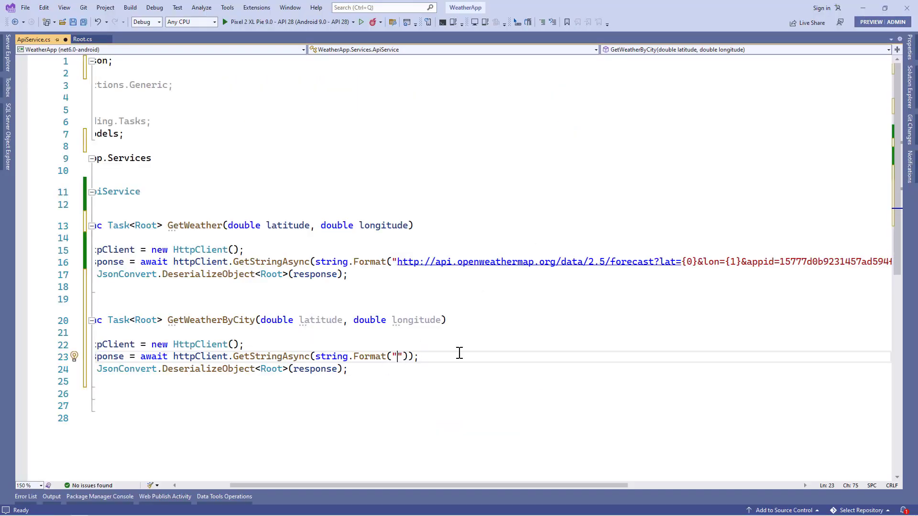
Step: Give GetWeatherByCity a string city parameter and the forecast?q= URL with the API key
{"action": "type", "text": "api.openweathermap.org/data/2.5/forecast?q={city name}&appid={API key}"}
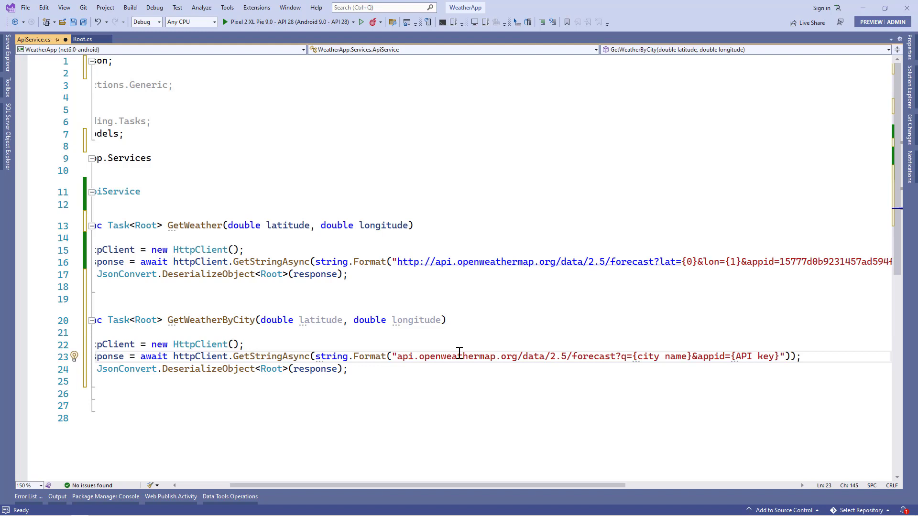
{"action": "mouse_move", "coordinate": [826, 264]}
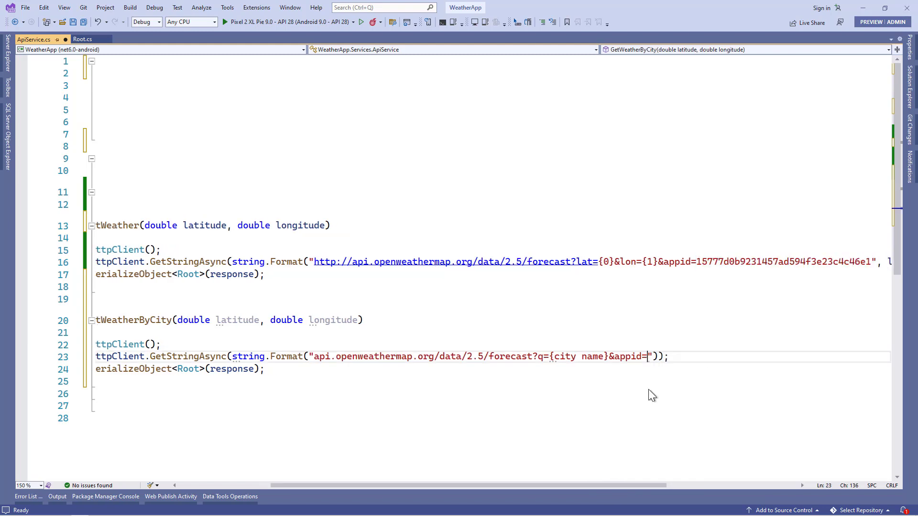
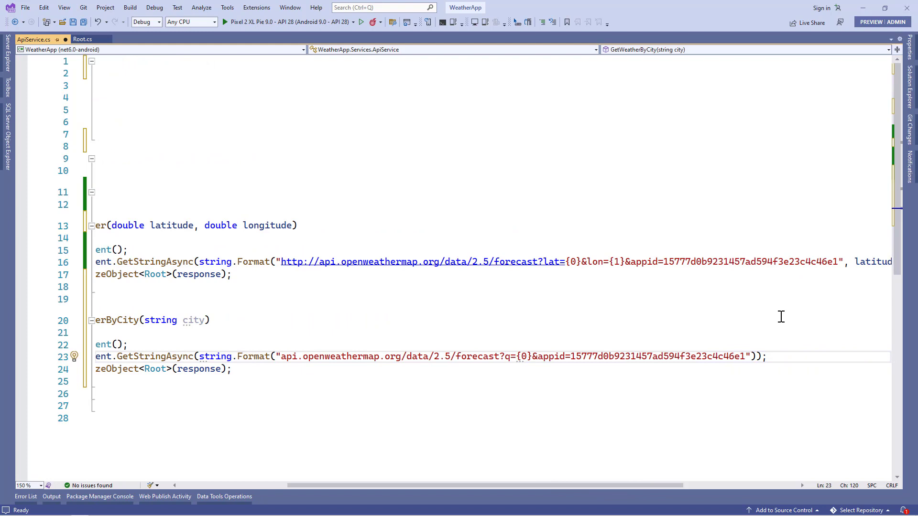
Step: Pass city as the string.Format argument for the {0} placeholder in the URL
{"action": "type", "text": "city"}
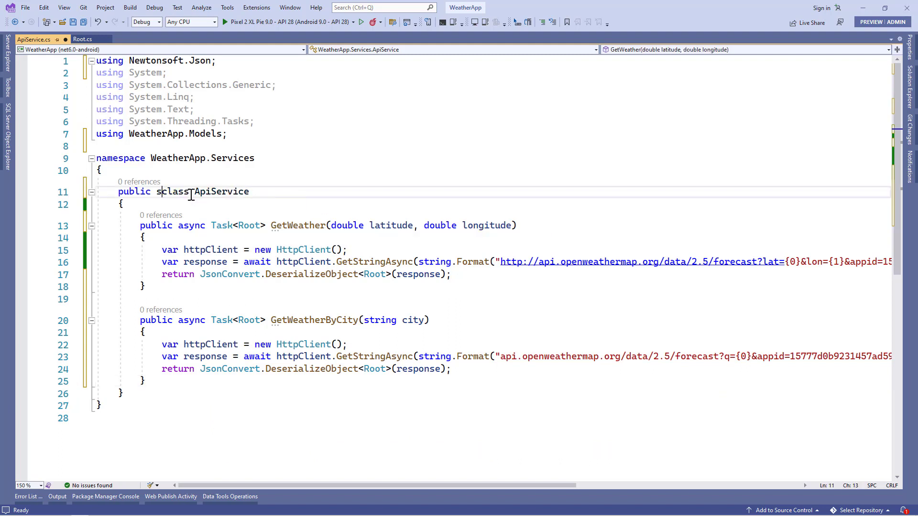
Step: Declare ApiService, GetWeather and GetWeatherByCity as static
{"action": "type", "text": "tatic"}
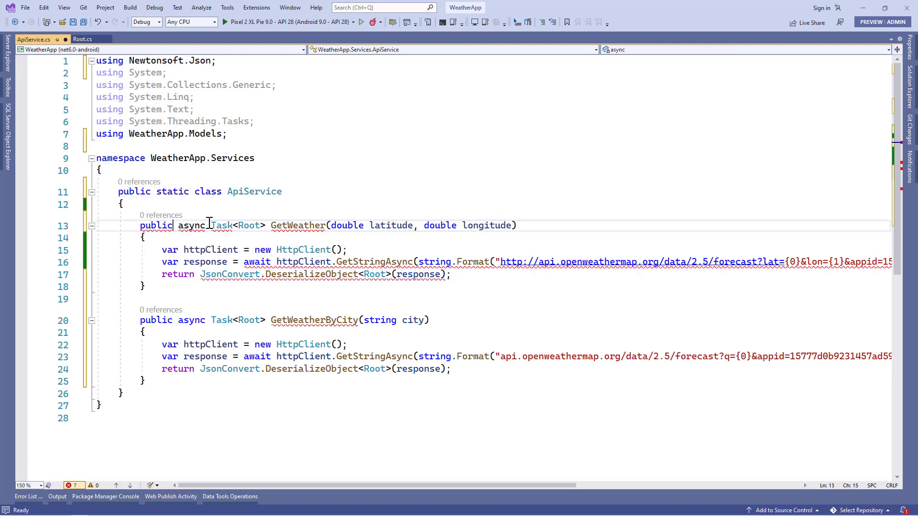
{"action": "type", "text": "static"}
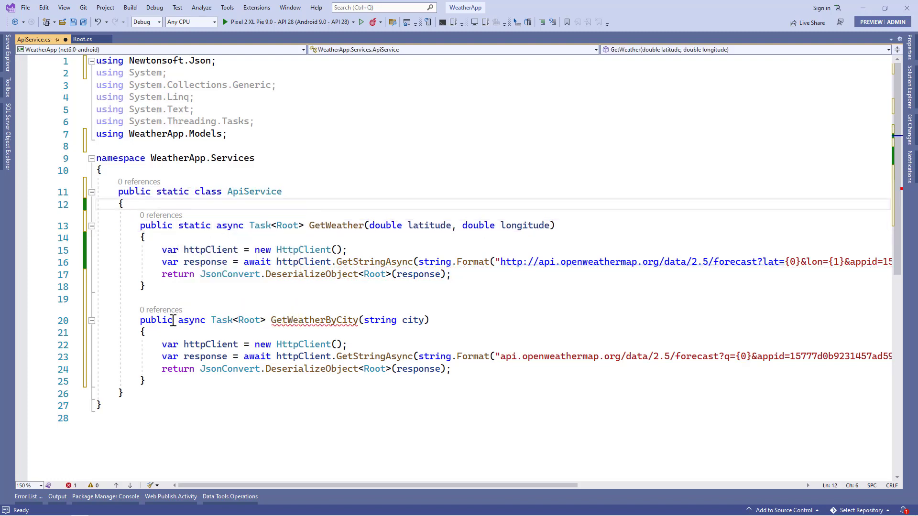
{"action": "type", "text": "static"}
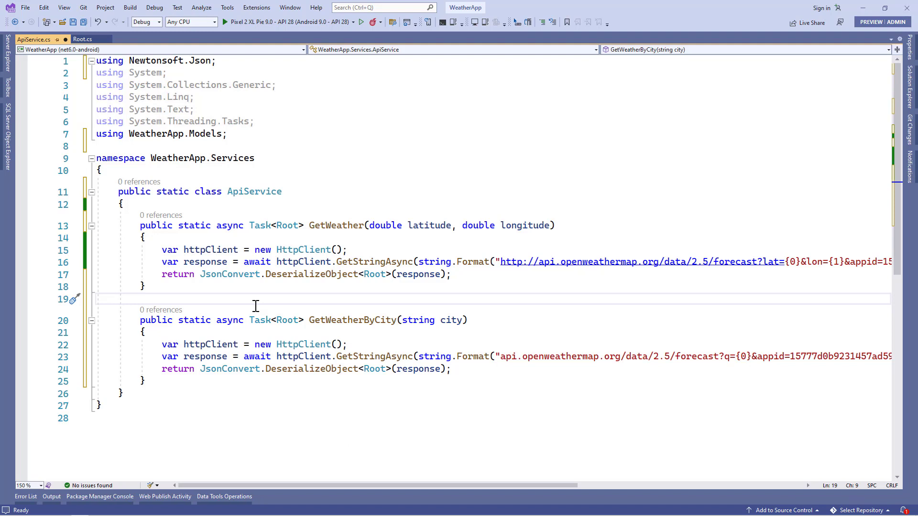
{"action": "left_click", "coordinate": [140, 298]}
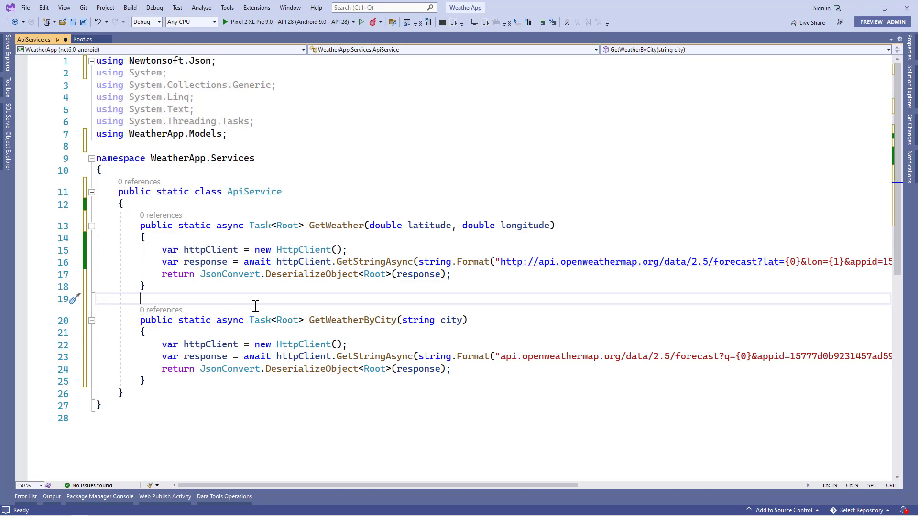